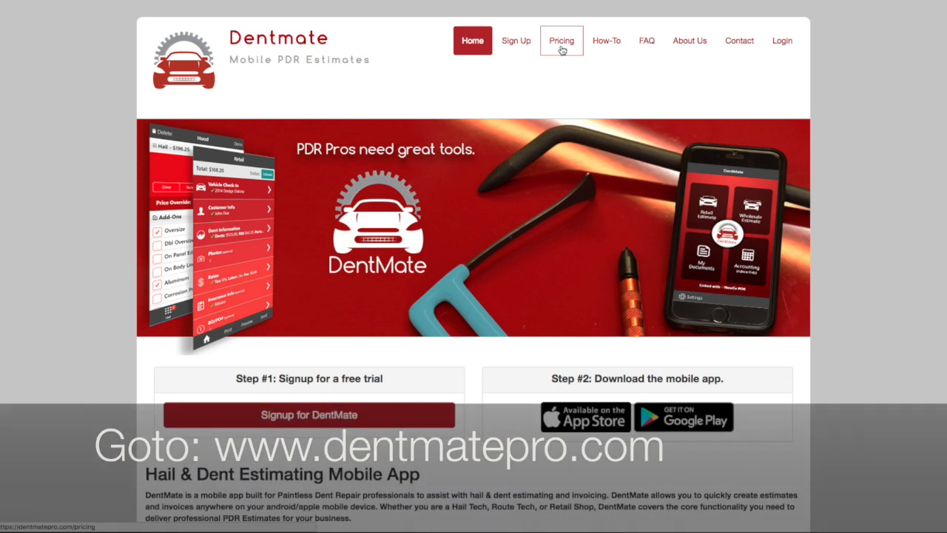
Step: Go to the Pricing page listing DentMate subscription tiers
{"action": "left_click", "coordinate": [561, 41]}
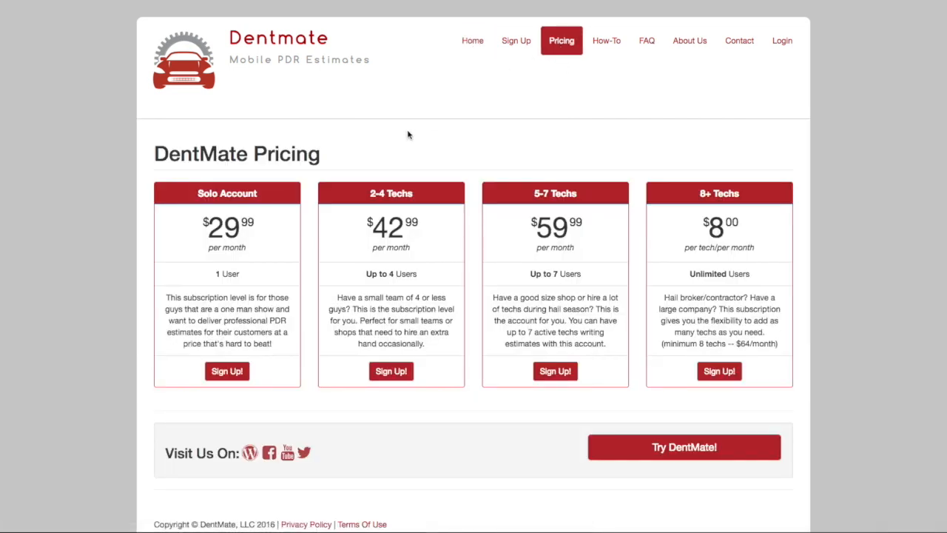
{"action": "mouse_move", "coordinate": [708, 254]}
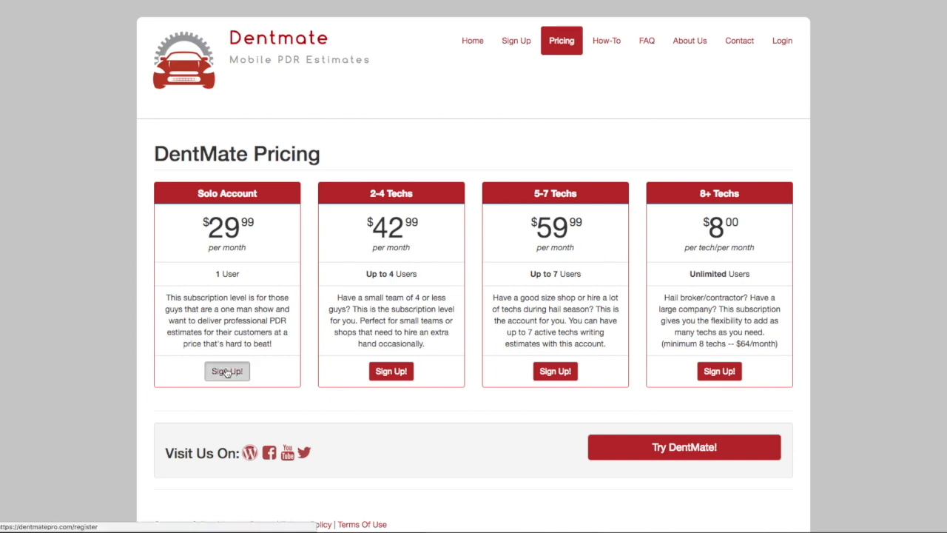
{"action": "left_click", "coordinate": [227, 370]}
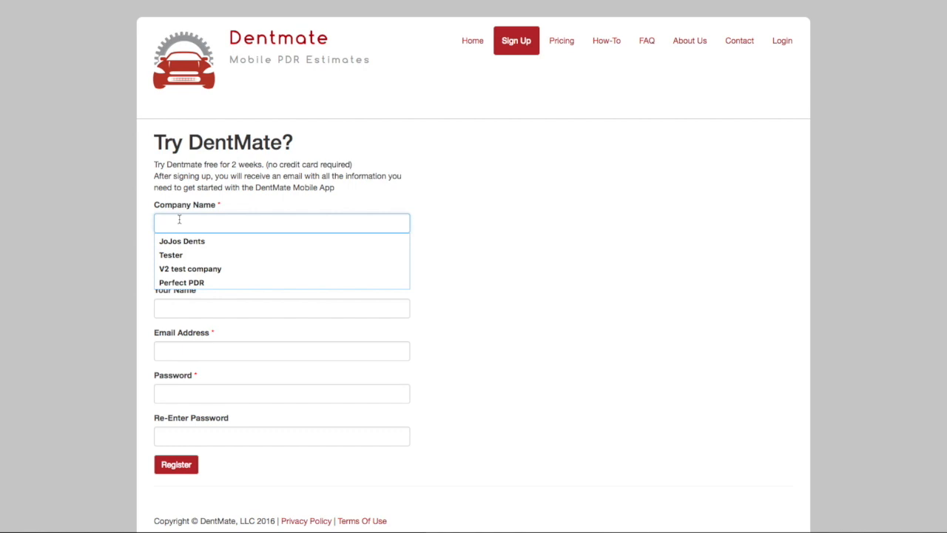
{"action": "type", "text": "Gravy Dent Company"}
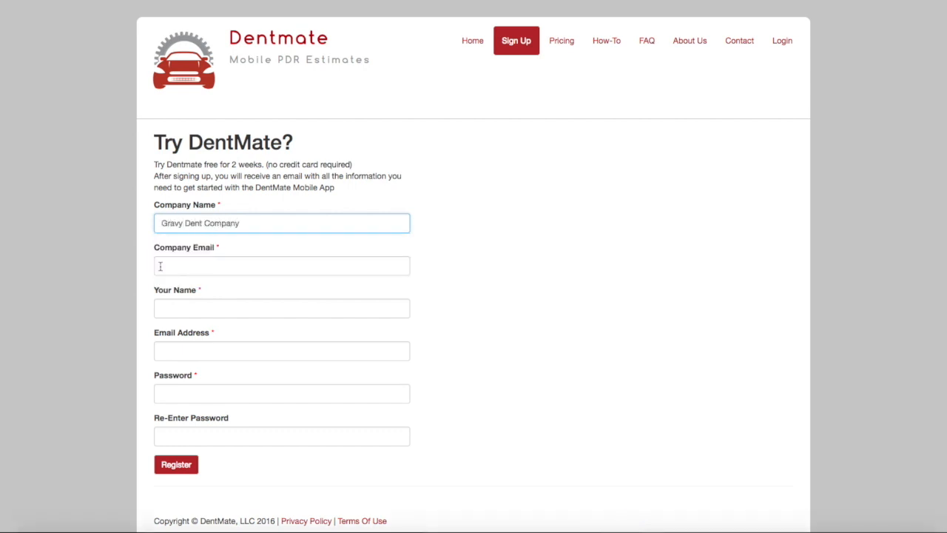
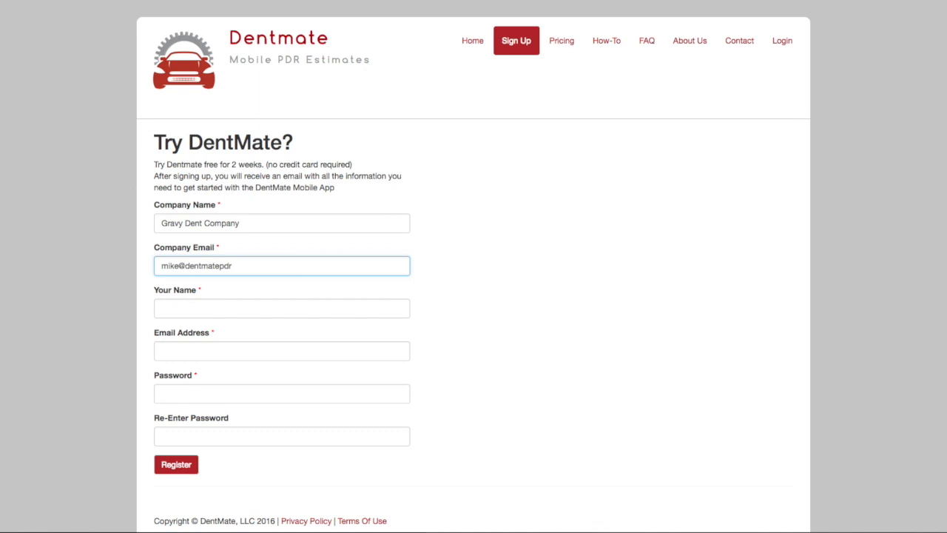
{"action": "left_click", "coordinate": [282, 308]}
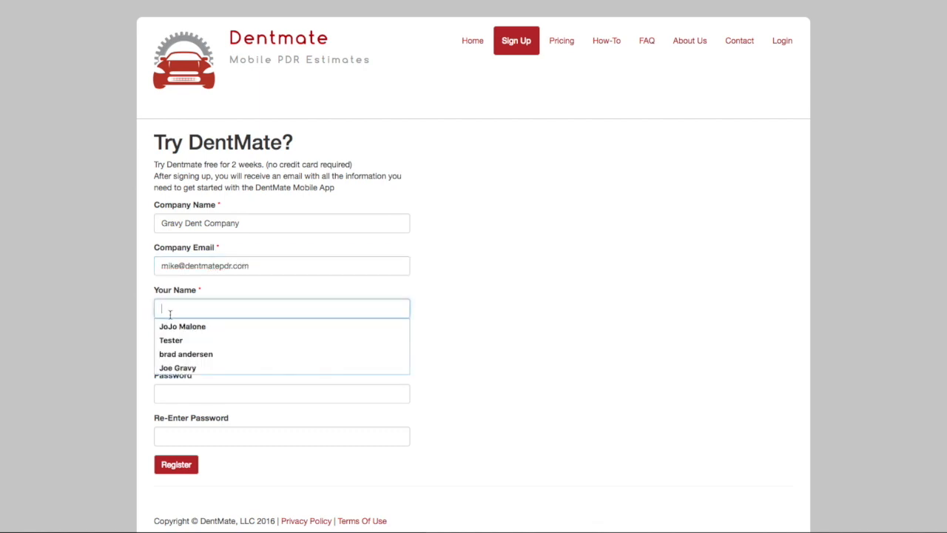
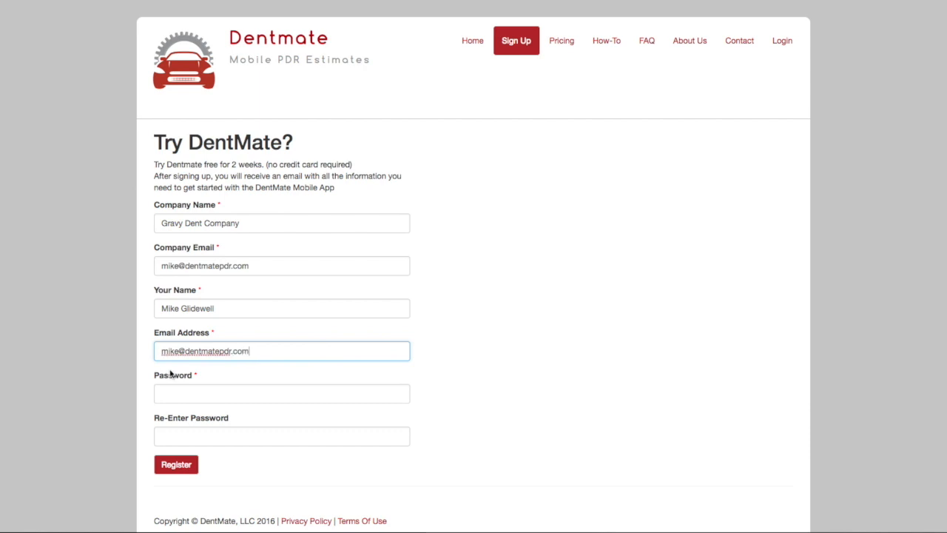
Step: Enter the password and matching confirmation password
{"action": "left_click", "coordinate": [281, 394]}
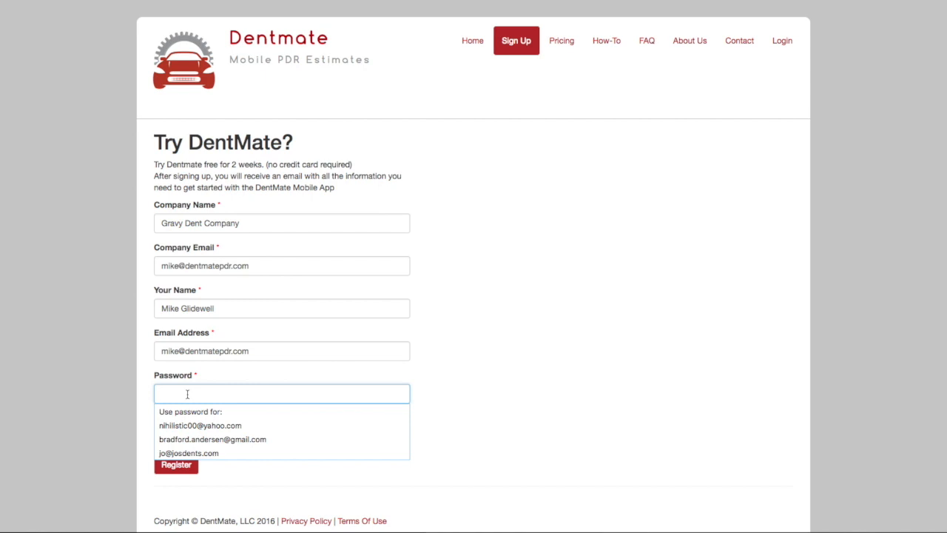
{"action": "type", "text": "•••••"}
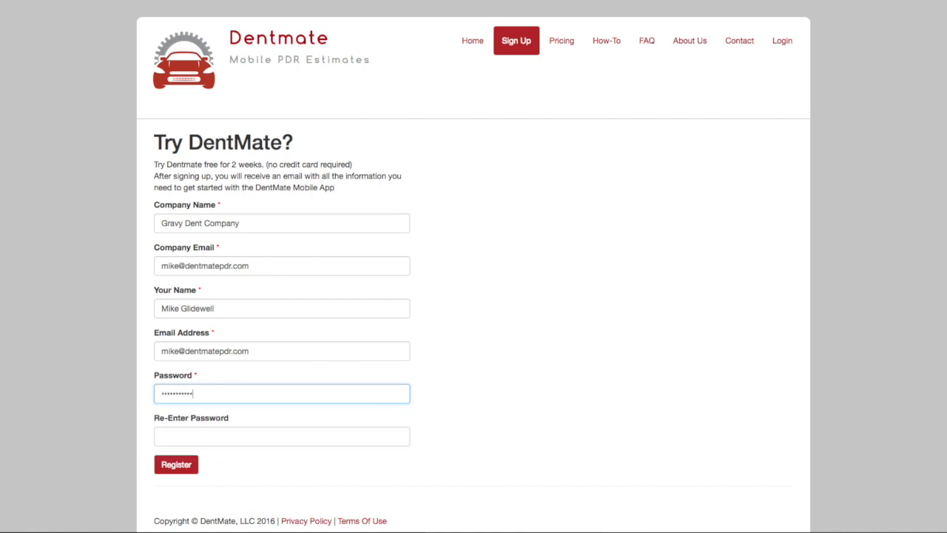
{"action": "type", "text": "••••••"}
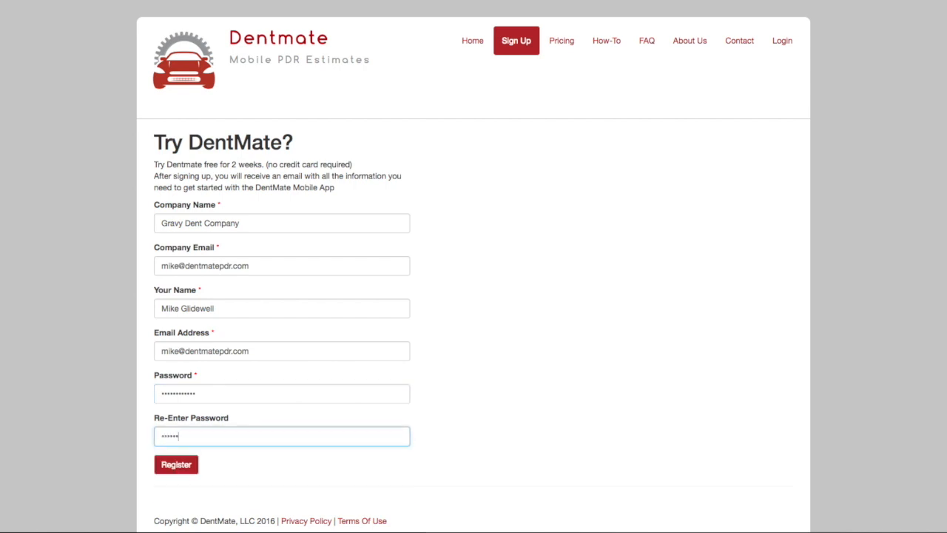
{"action": "left_click", "coordinate": [281, 435]}
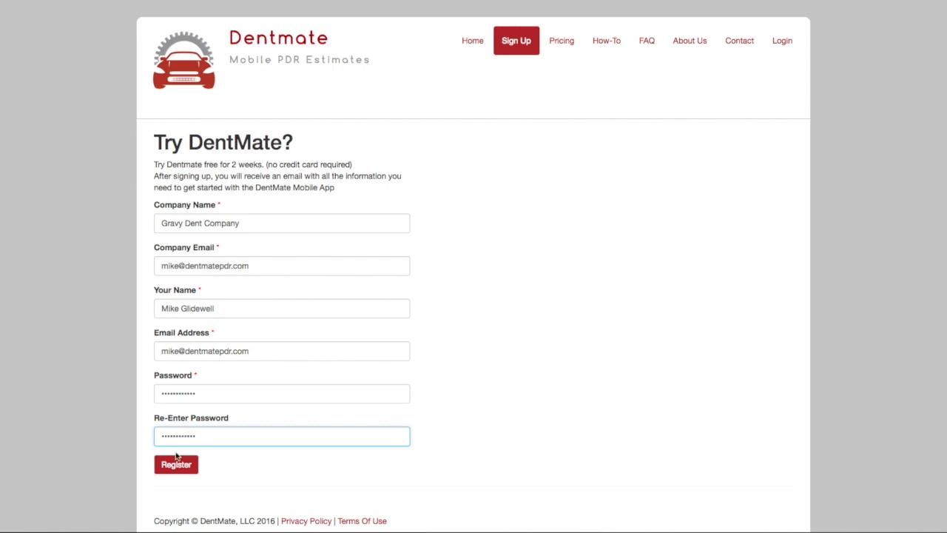
Step: Register the trial account and land on the portal's Company Info page
{"action": "left_click", "coordinate": [177, 464]}
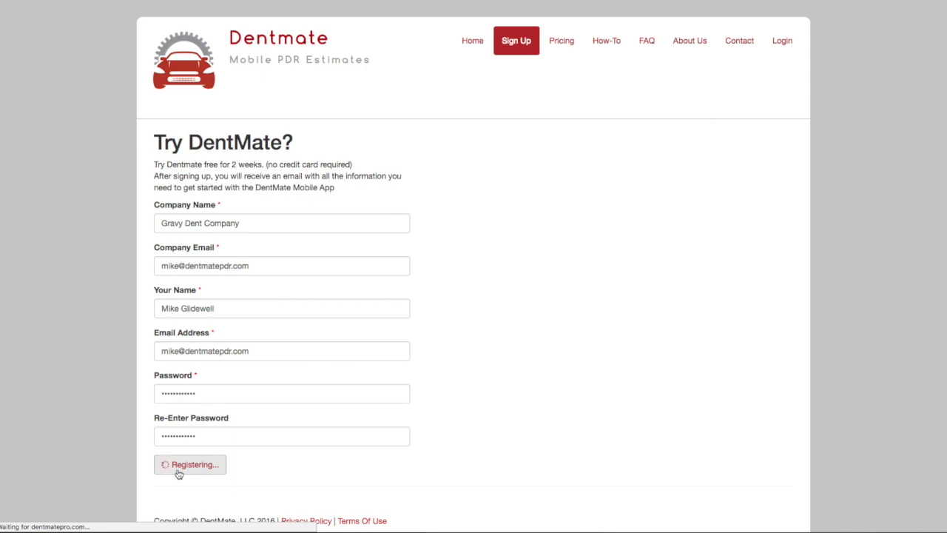
{"action": "left_click", "coordinate": [189, 465]}
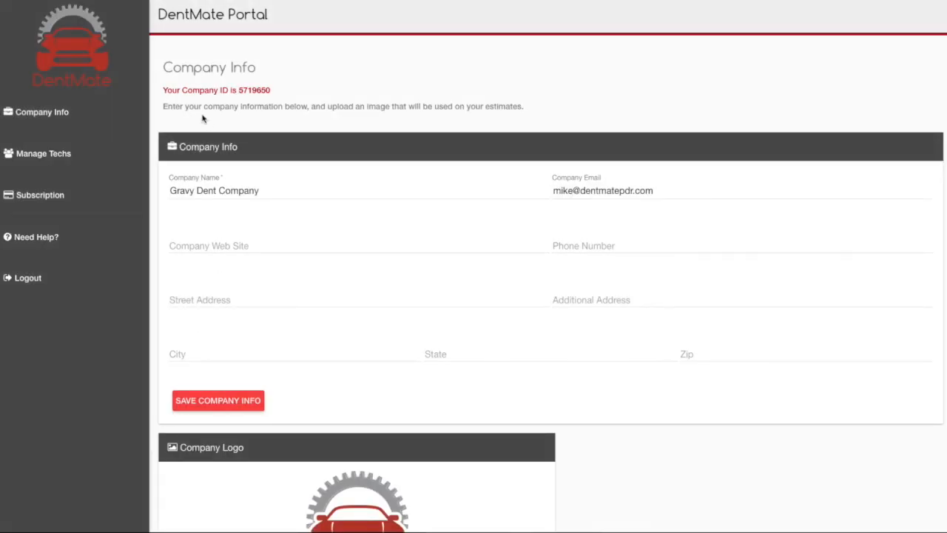
{"action": "mouse_move", "coordinate": [280, 100]}
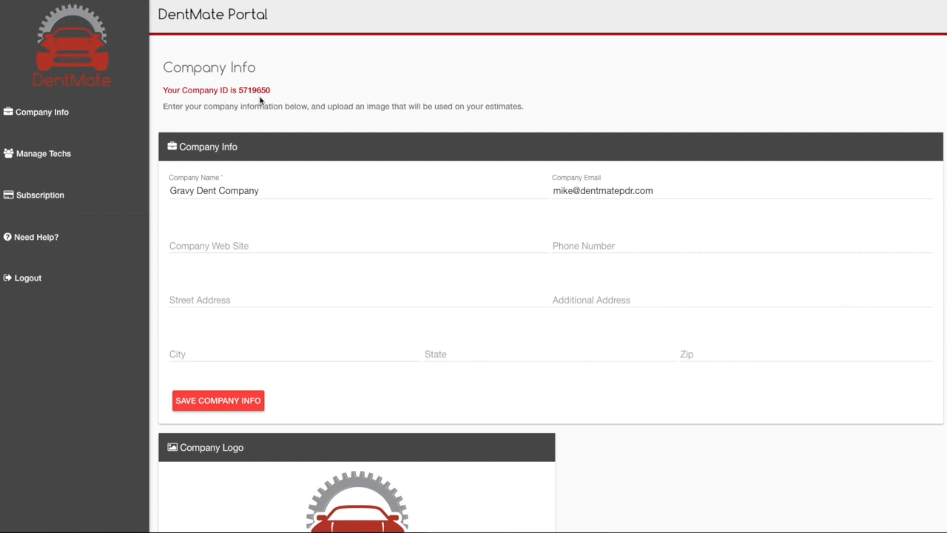
{"action": "mouse_move", "coordinate": [249, 130]}
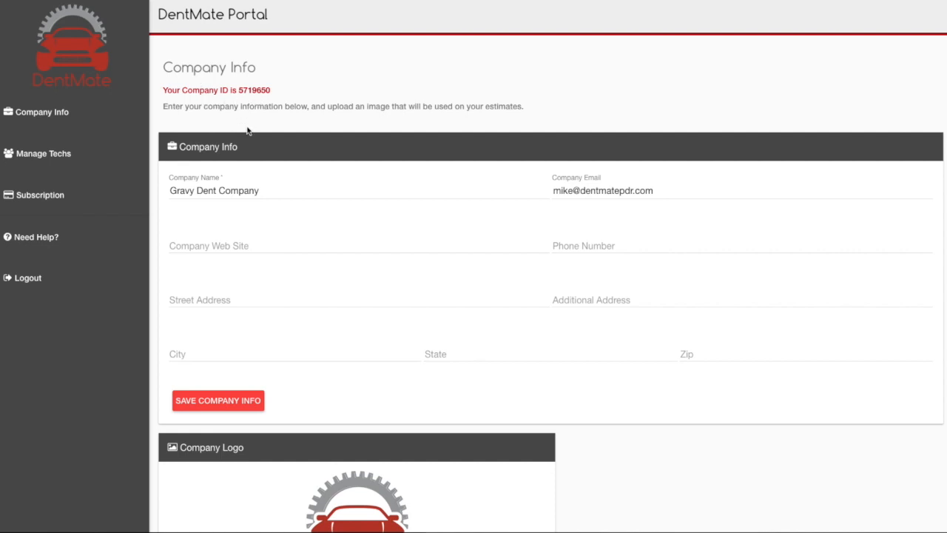
{"action": "mouse_move", "coordinate": [198, 260]}
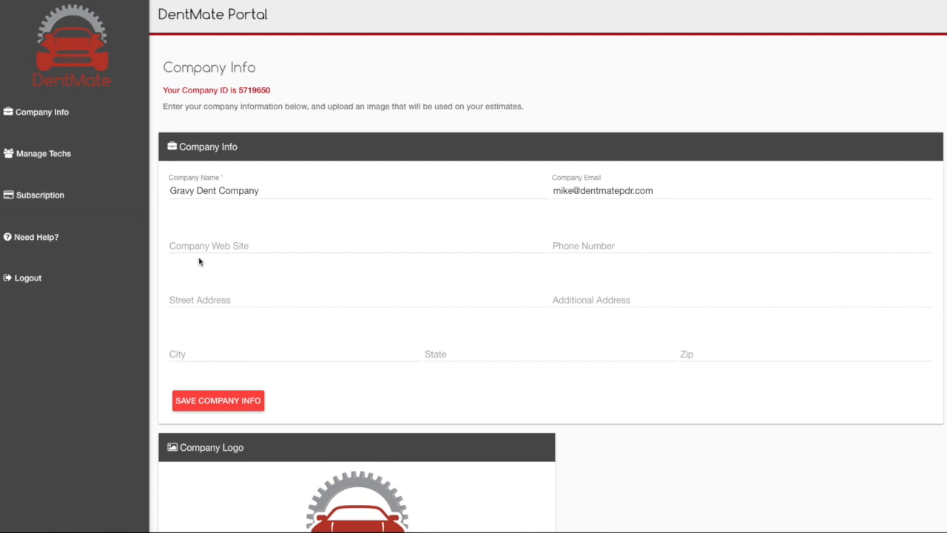
{"action": "mouse_move", "coordinate": [216, 334]}
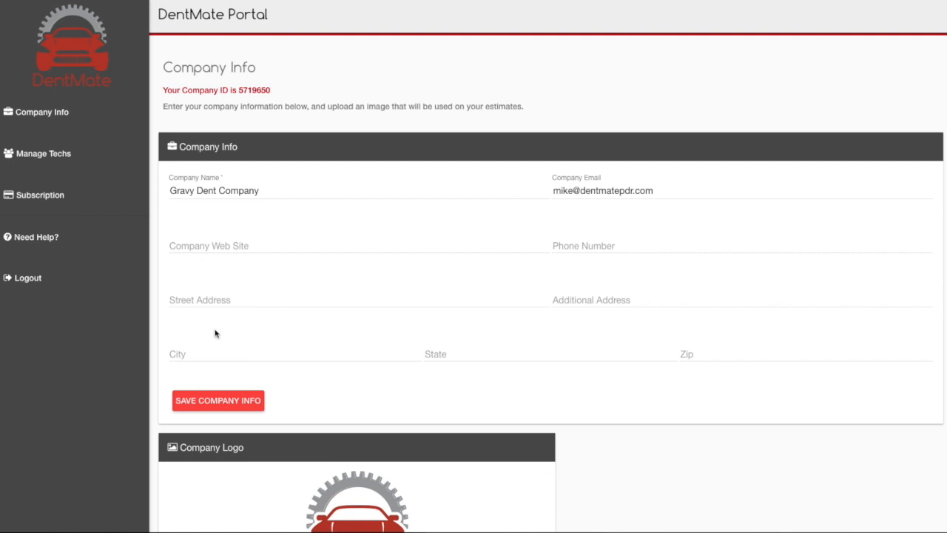
{"action": "mouse_move", "coordinate": [230, 251]}
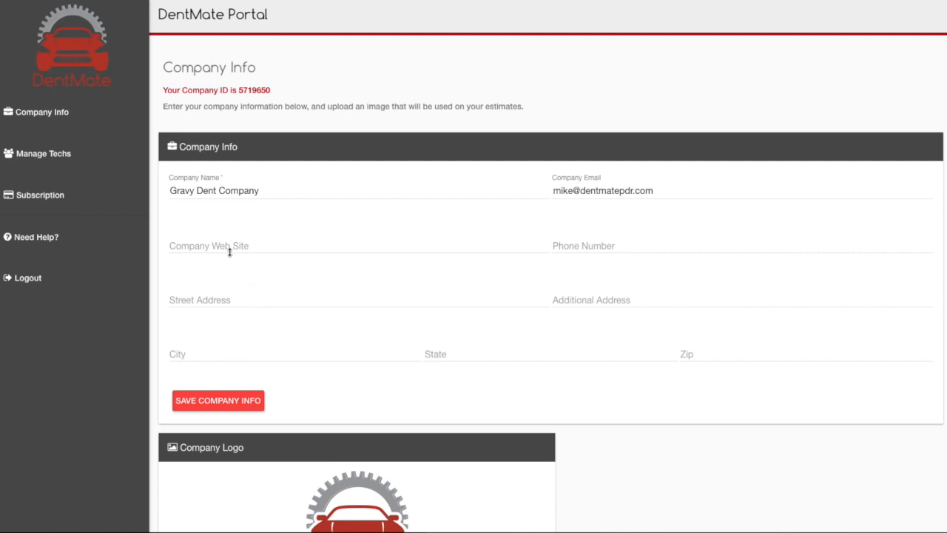
Step: Enter the company website 'gravydentcompa...' and street address '1000 gravy street'
{"action": "left_click", "coordinate": [296, 245]}
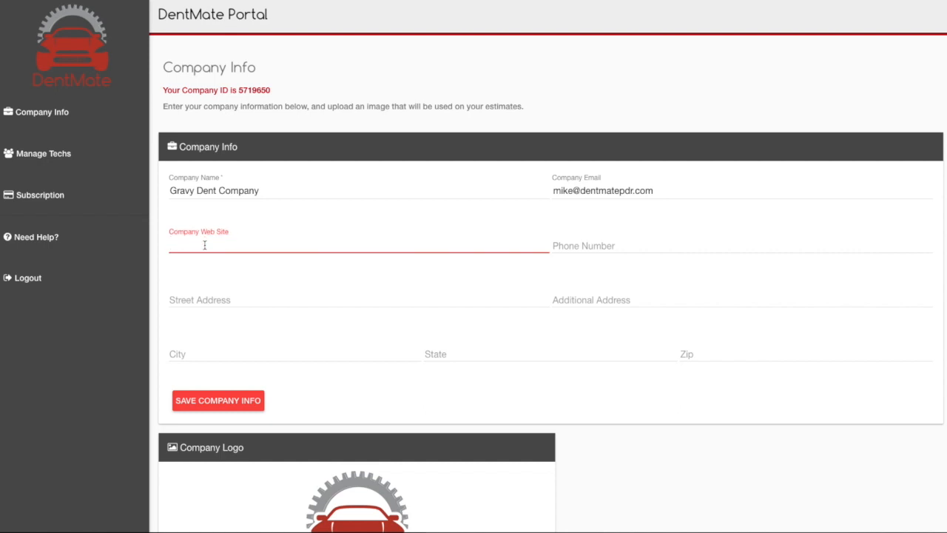
{"action": "type", "text": "grav"}
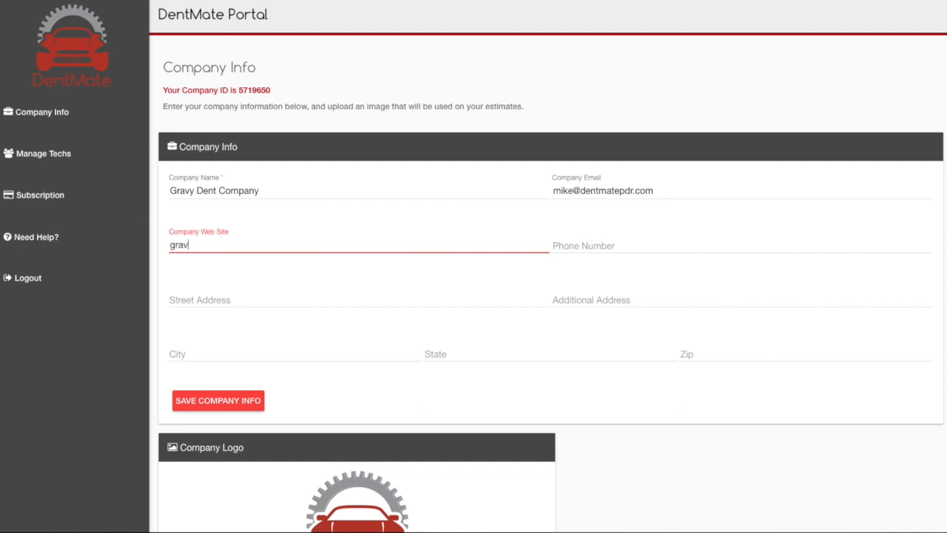
{"action": "type", "text": "y"}
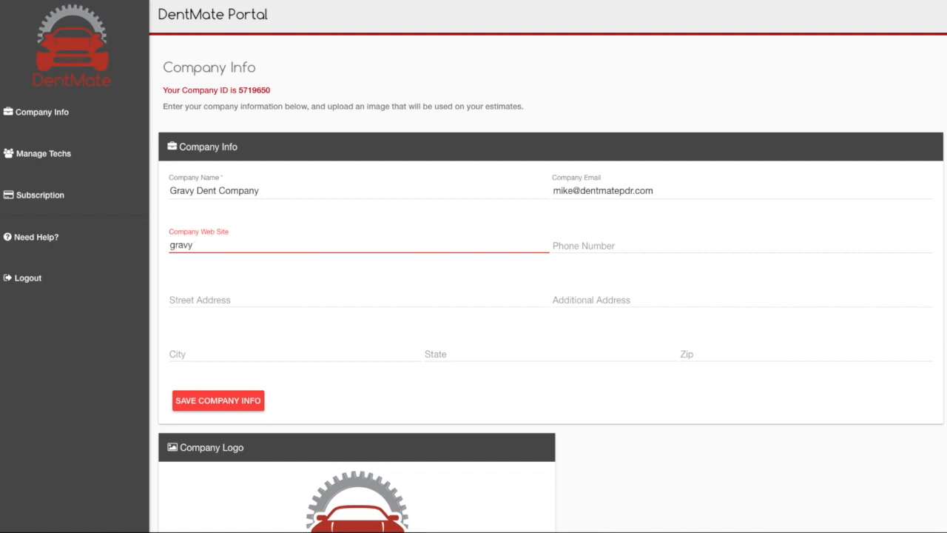
{"action": "type", "text": "de"}
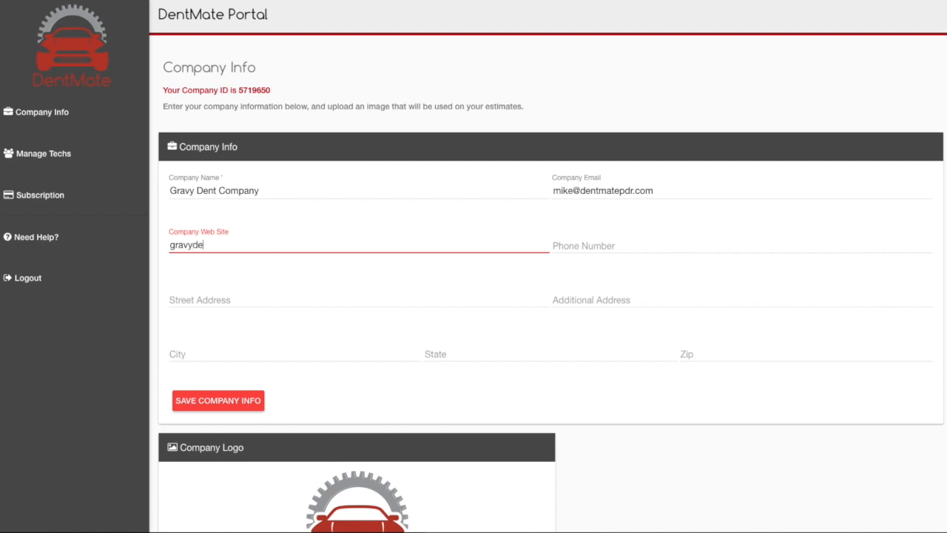
{"action": "type", "text": "ntcompany.com"}
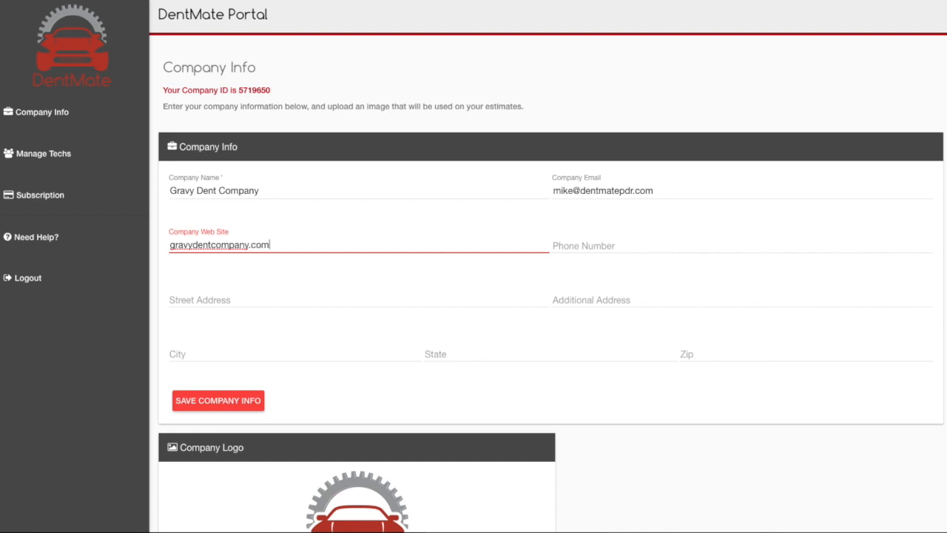
{"action": "left_click", "coordinate": [296, 299]}
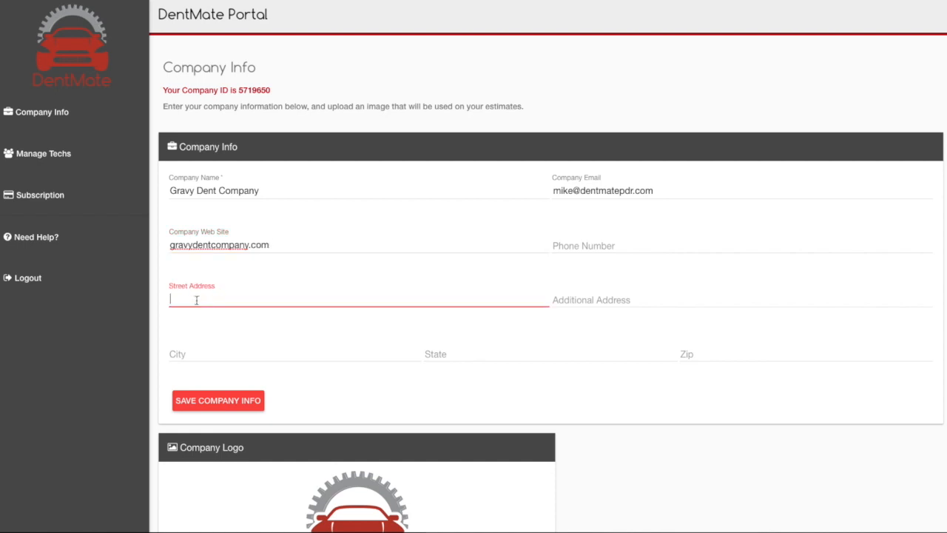
{"action": "type", "text": "1000 gravy"}
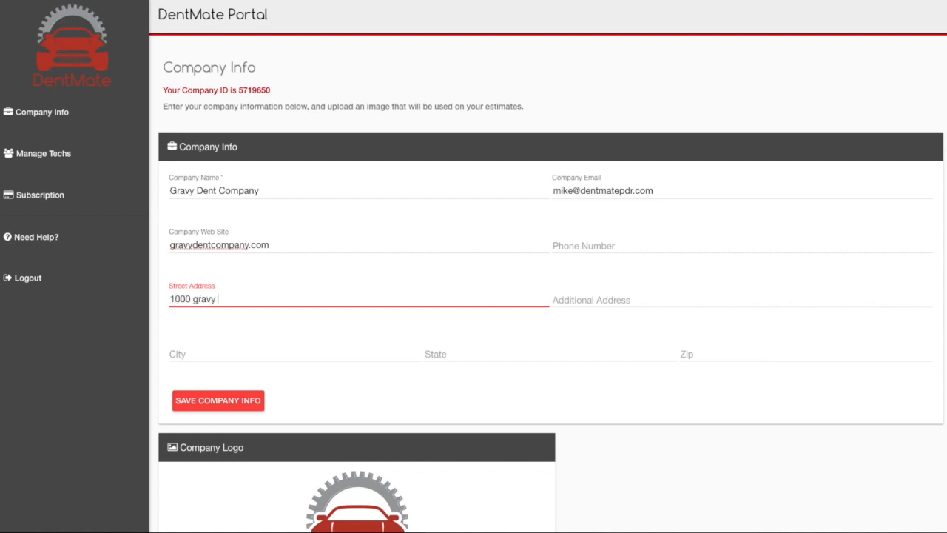
{"action": "type", "text": "street"}
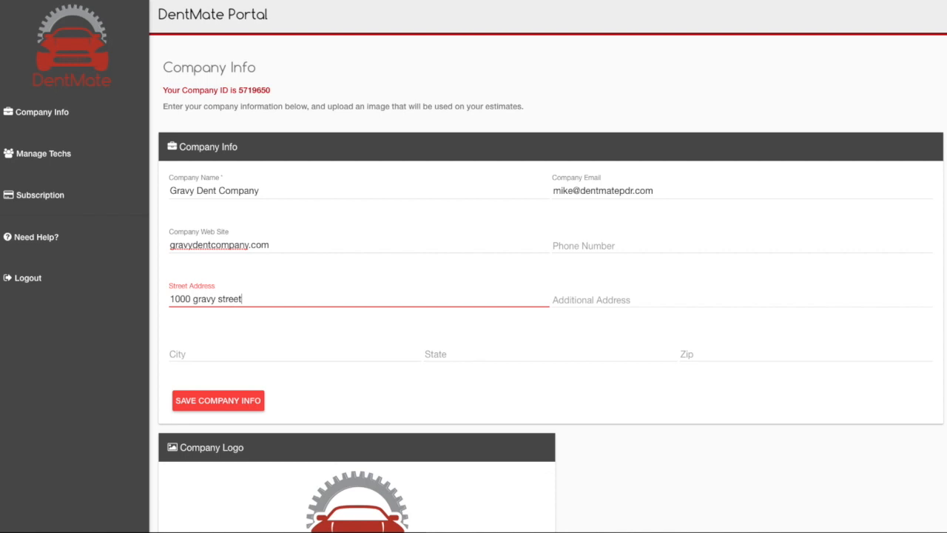
{"action": "left_click", "coordinate": [293, 353]}
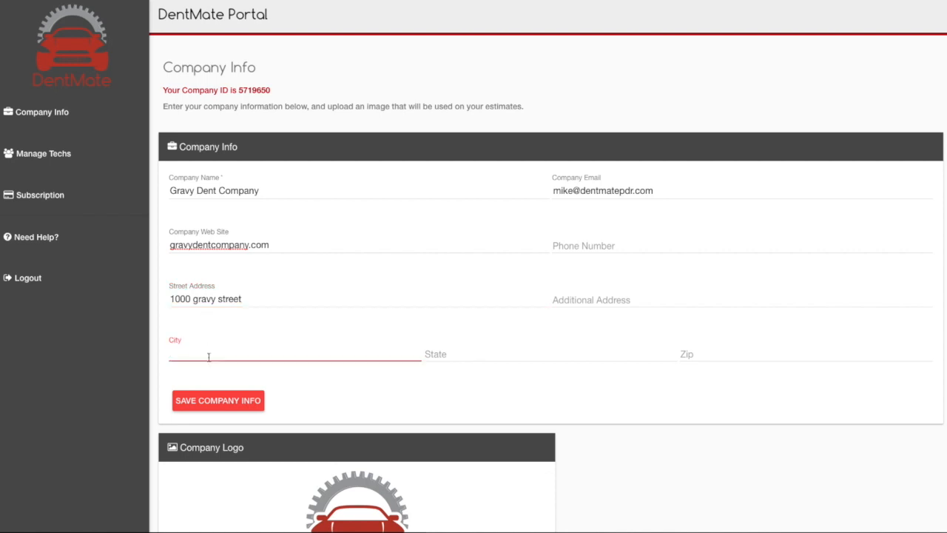
{"action": "type", "text": "gravy"}
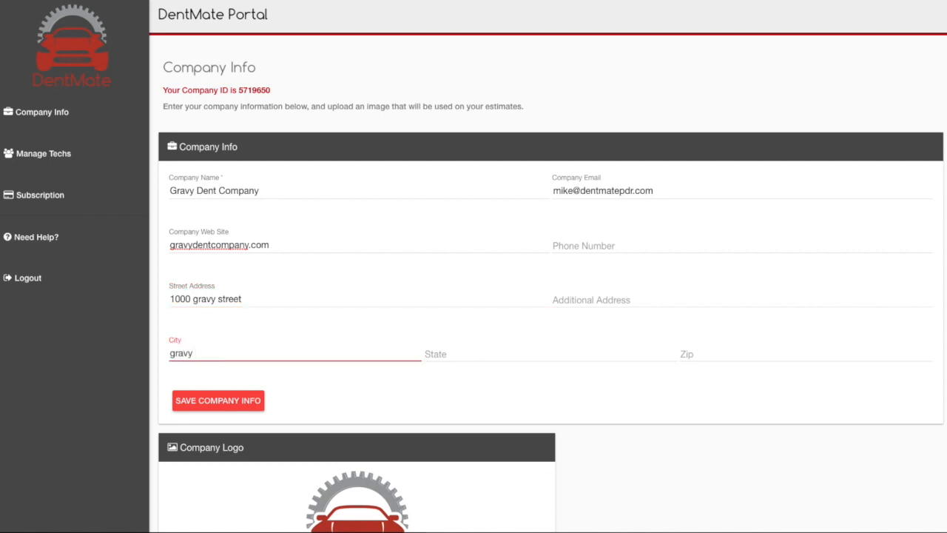
{"action": "type", "text": "town"}
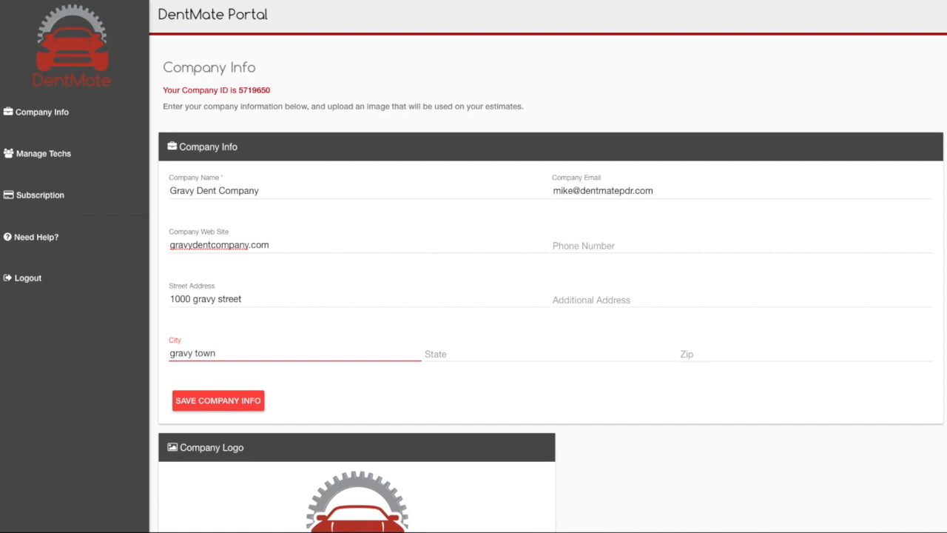
{"action": "left_click", "coordinate": [548, 352]}
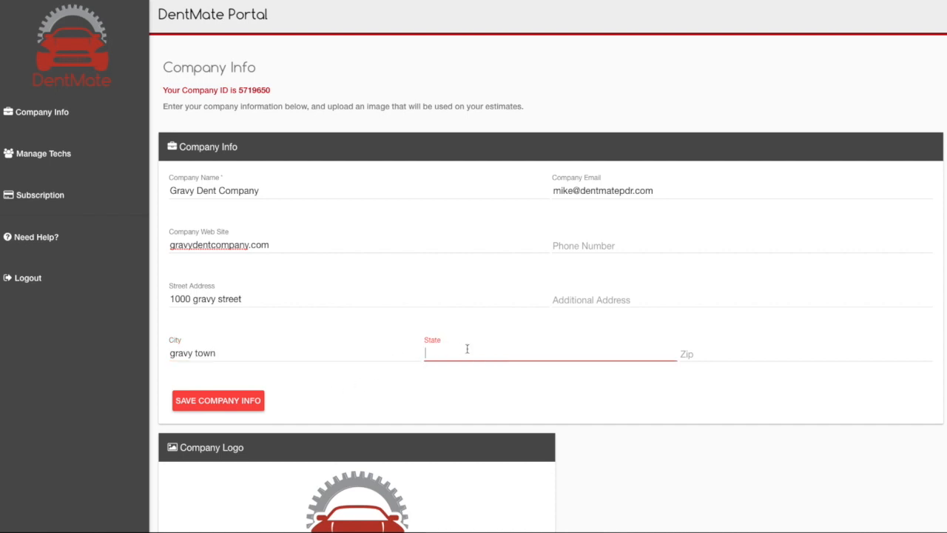
{"action": "type", "text": "In"}
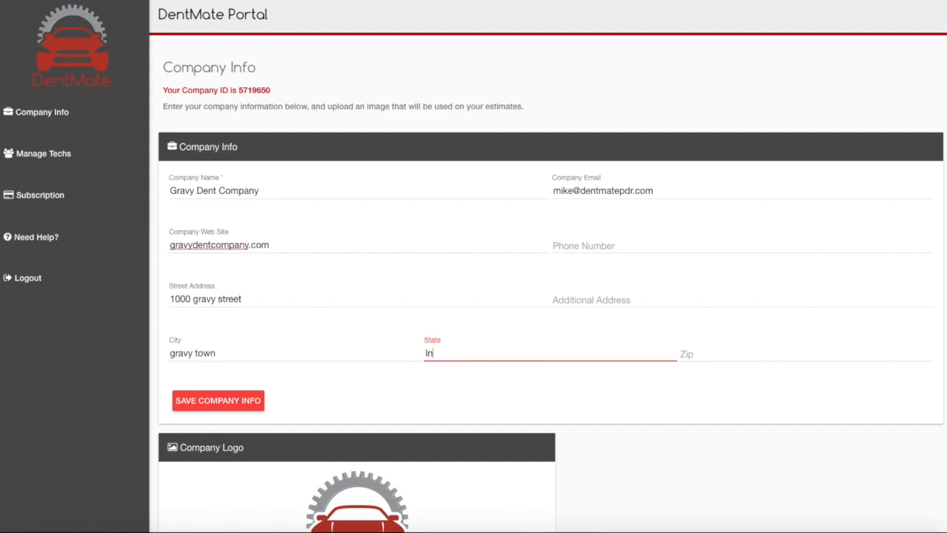
{"action": "left_click", "coordinate": [740, 246]}
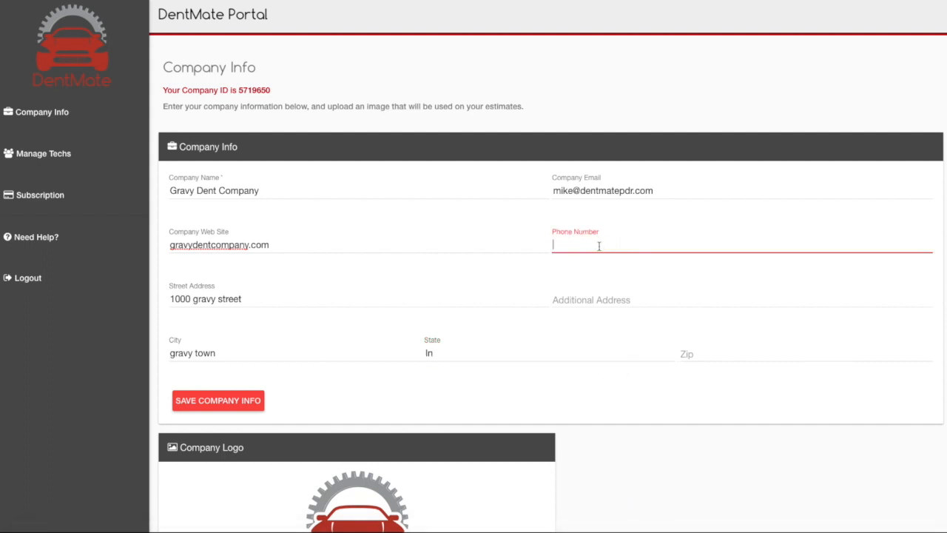
{"action": "type", "text": "(555) 555-5555"}
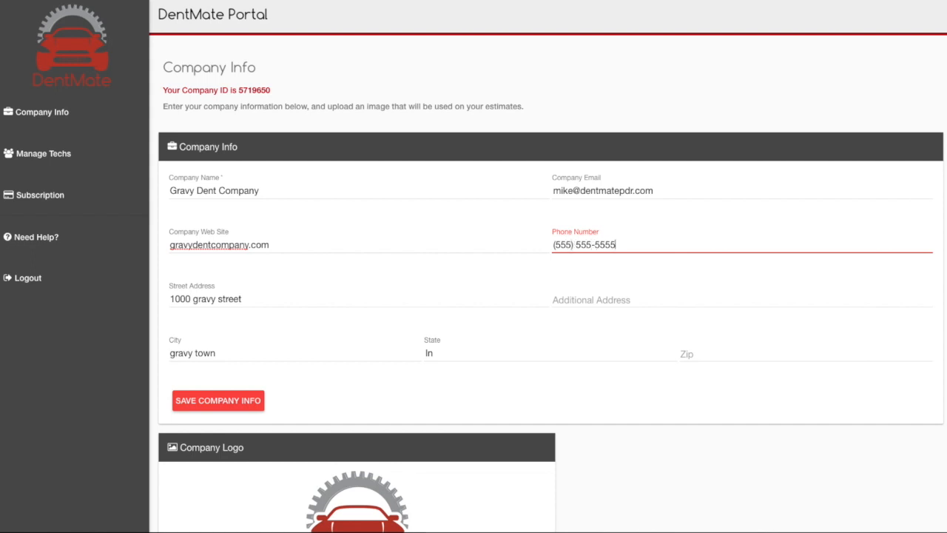
{"action": "mouse_move", "coordinate": [592, 290]}
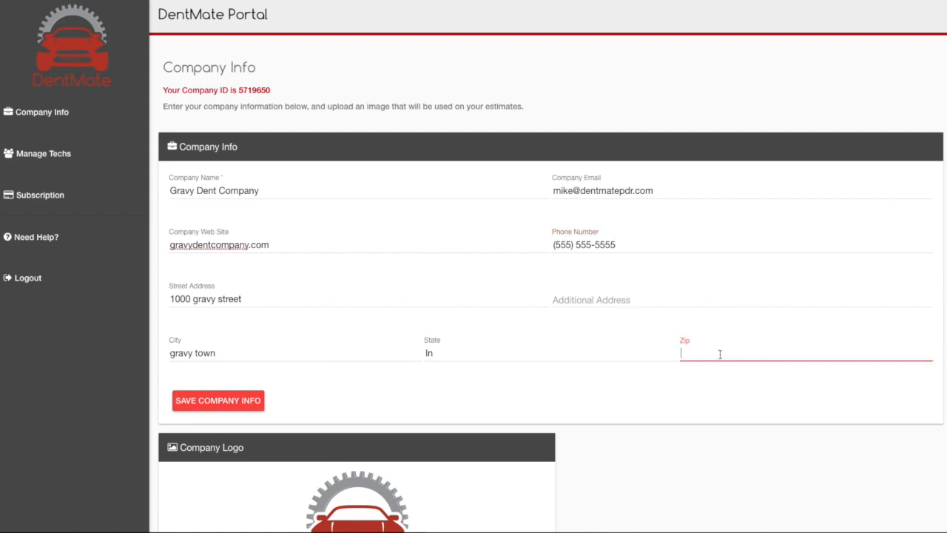
{"action": "type", "text": "55555"}
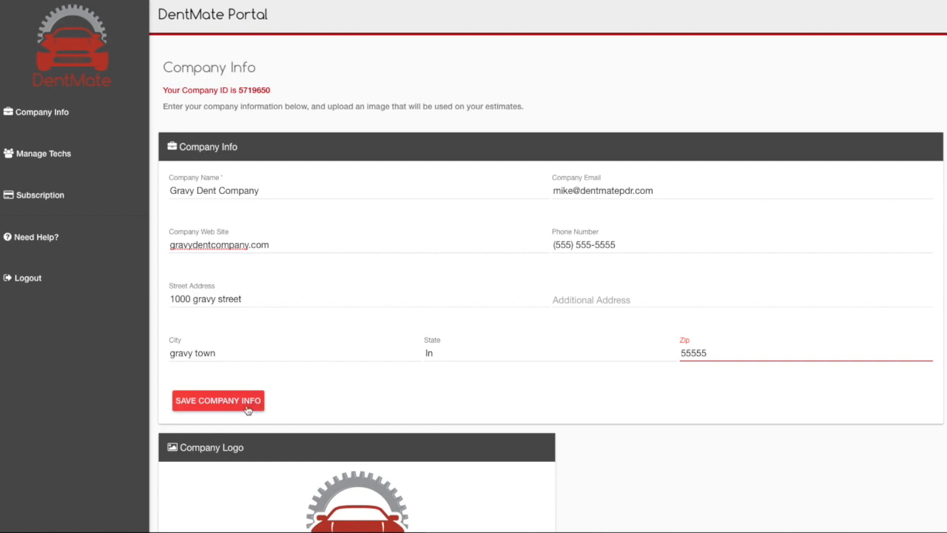
Step: Save the company info and scroll down to the Company Logo section
{"action": "left_click", "coordinate": [218, 399]}
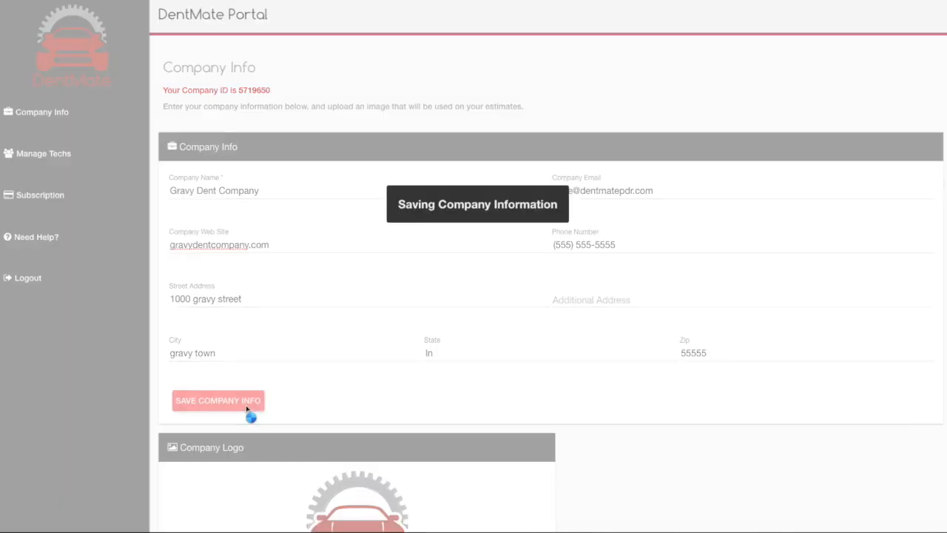
{"action": "left_click", "coordinate": [217, 400]}
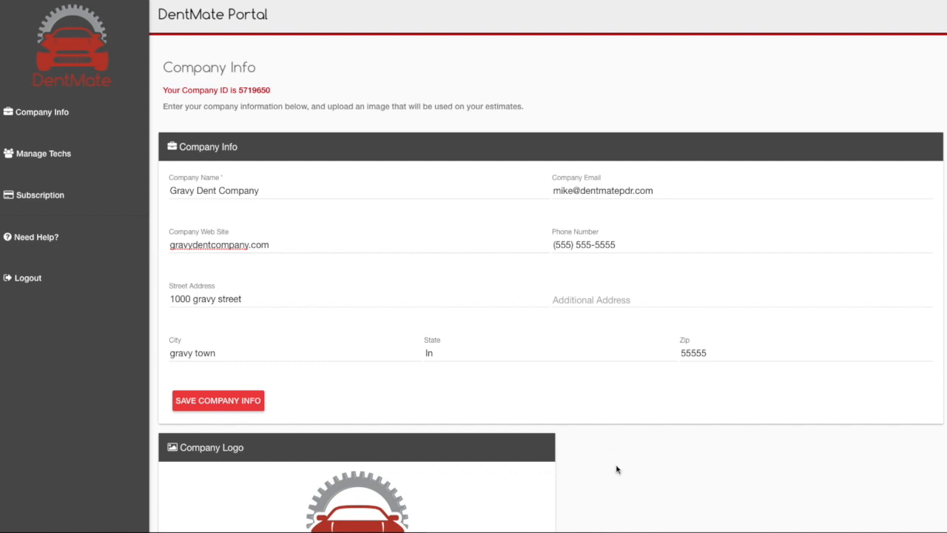
{"action": "scroll", "scroll_direction": "down", "scroll_amount": 3}
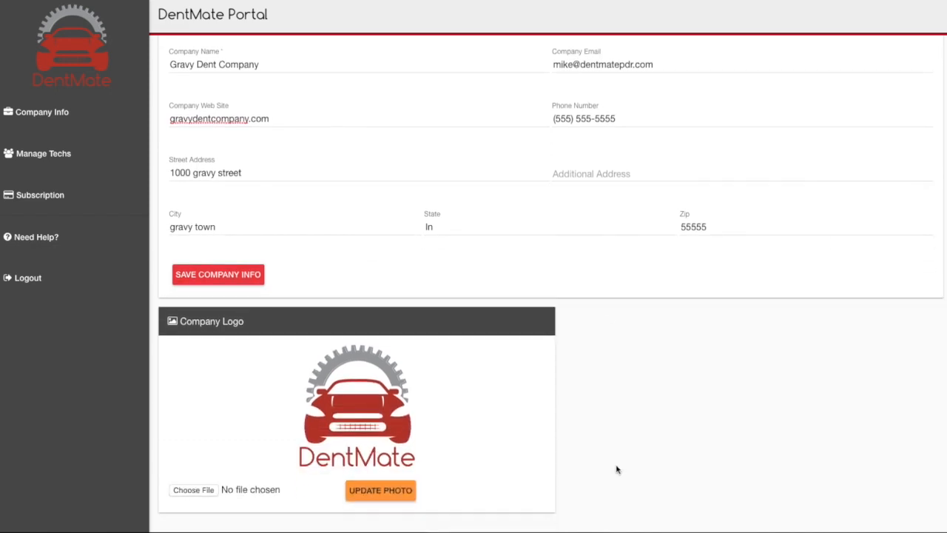
{"action": "mouse_move", "coordinate": [415, 446]}
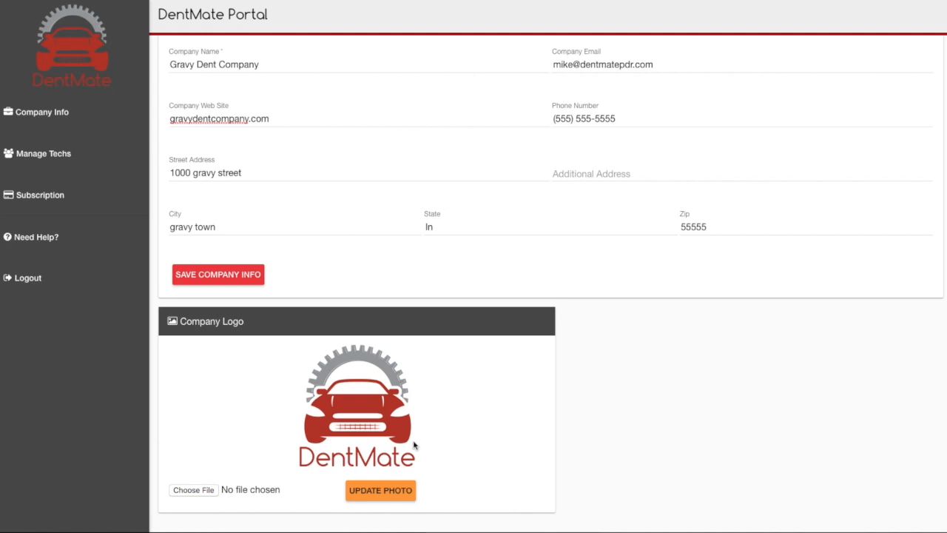
{"action": "mouse_move", "coordinate": [322, 500]}
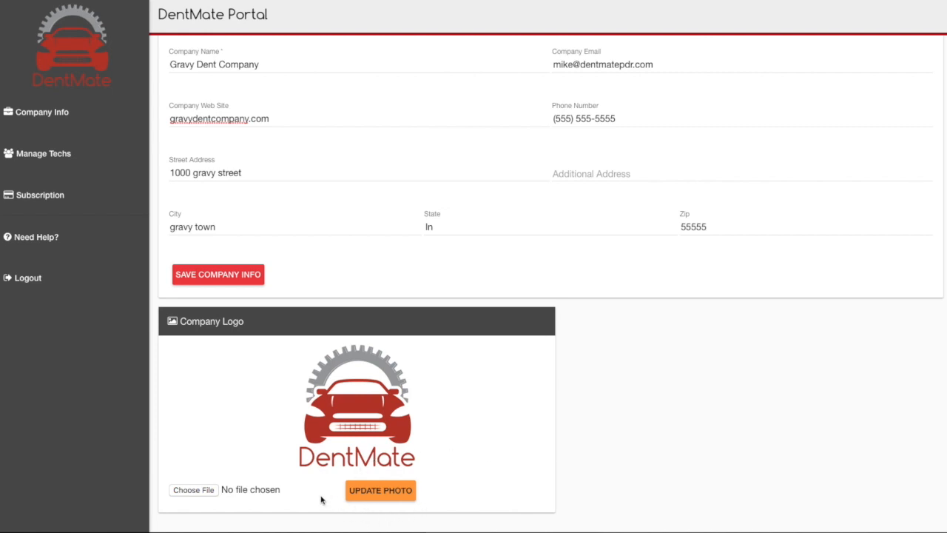
{"action": "mouse_move", "coordinate": [537, 436]}
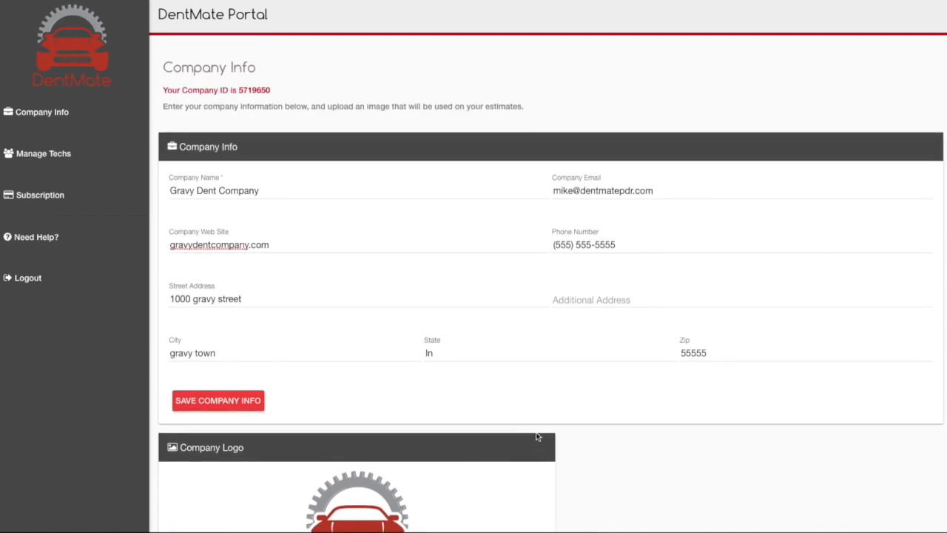
{"action": "mouse_move", "coordinate": [342, 416]}
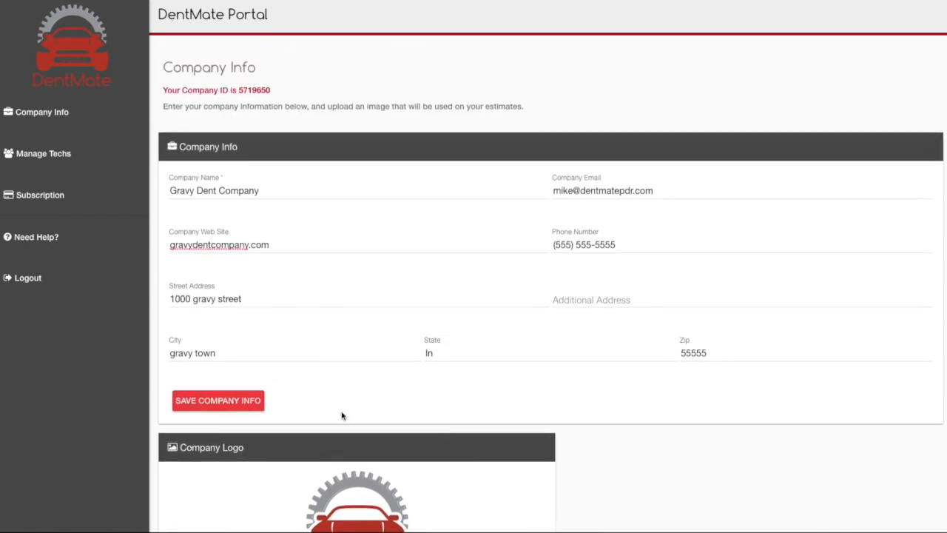
{"action": "mouse_move", "coordinate": [47, 124]}
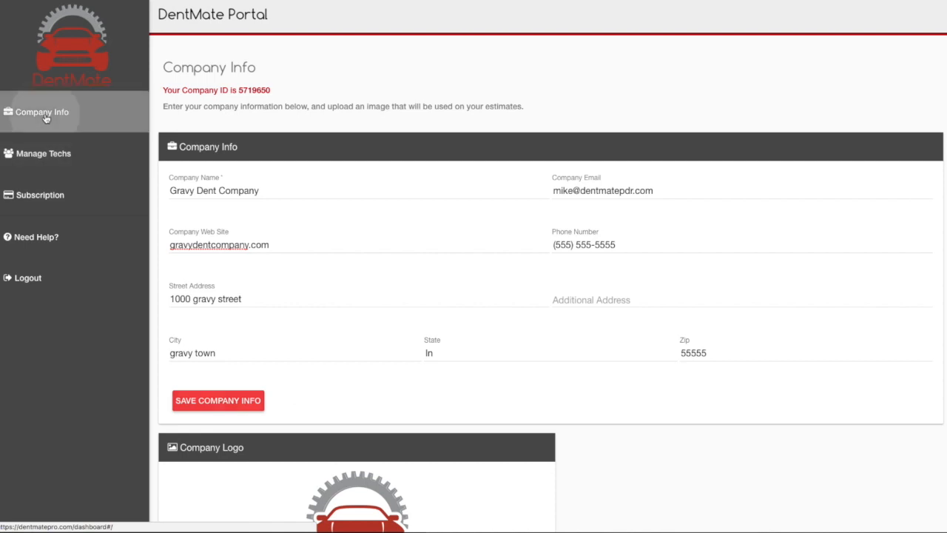
{"action": "left_click", "coordinate": [43, 152]}
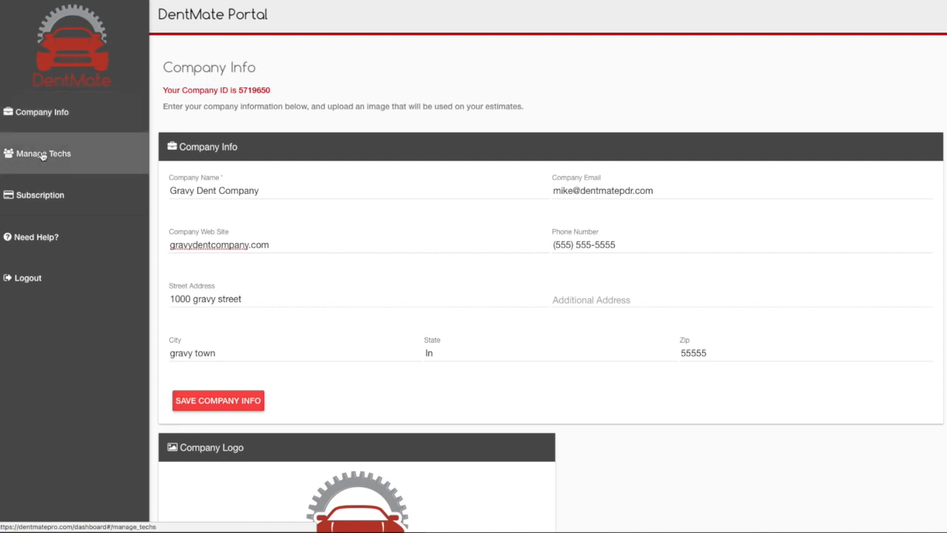
{"action": "left_click", "coordinate": [43, 152]}
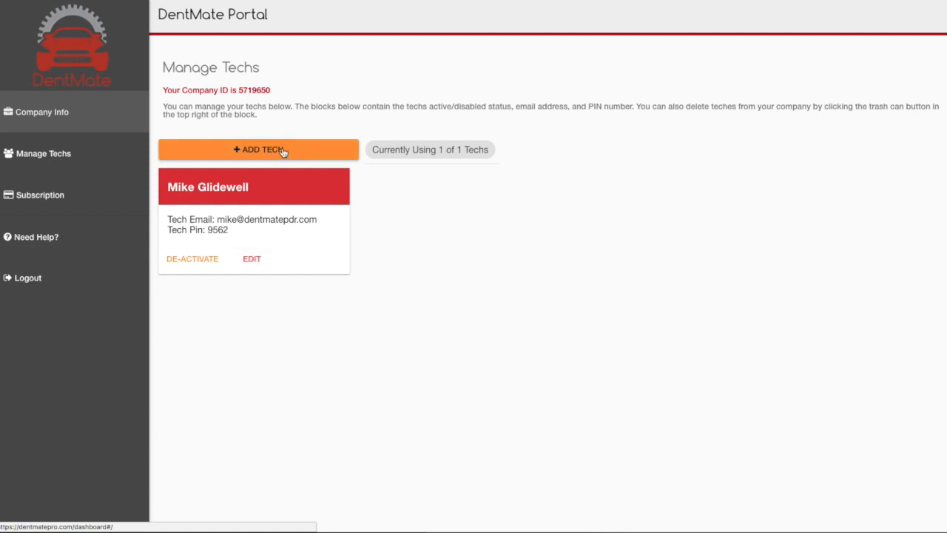
{"action": "mouse_move", "coordinate": [231, 151]}
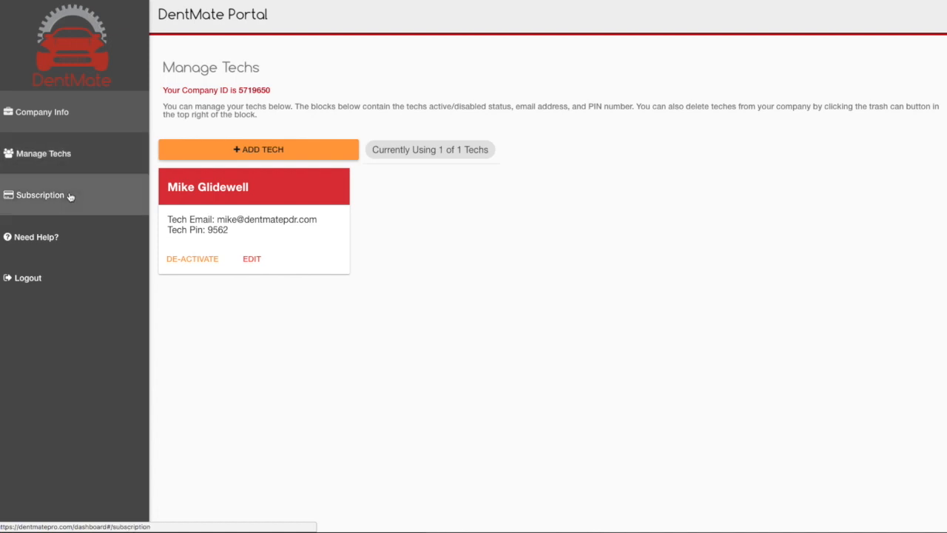
{"action": "left_click", "coordinate": [42, 195]}
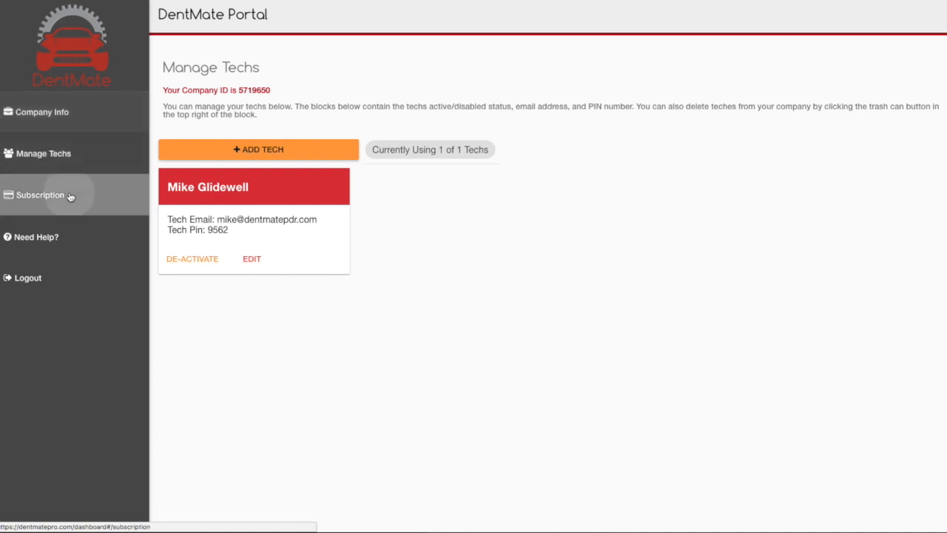
{"action": "left_click", "coordinate": [40, 195]}
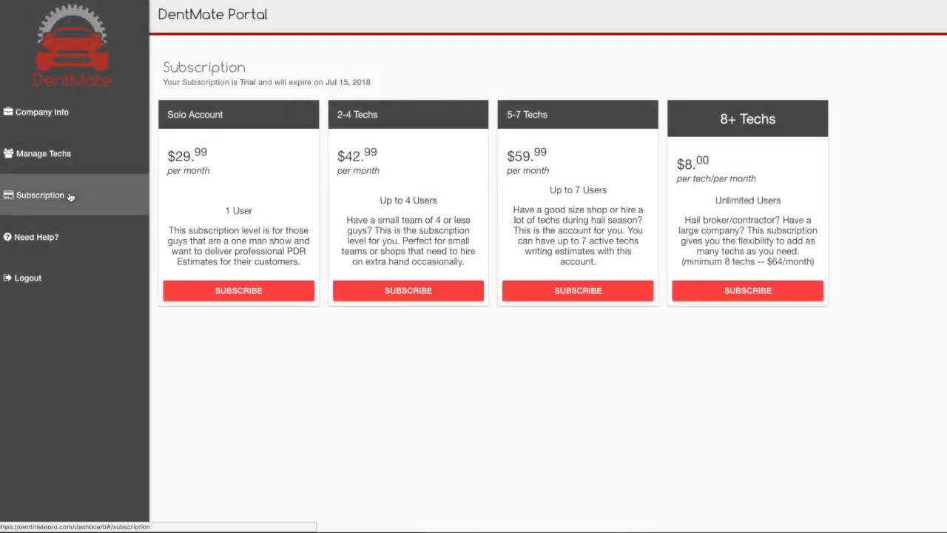
{"action": "mouse_move", "coordinate": [196, 207]}
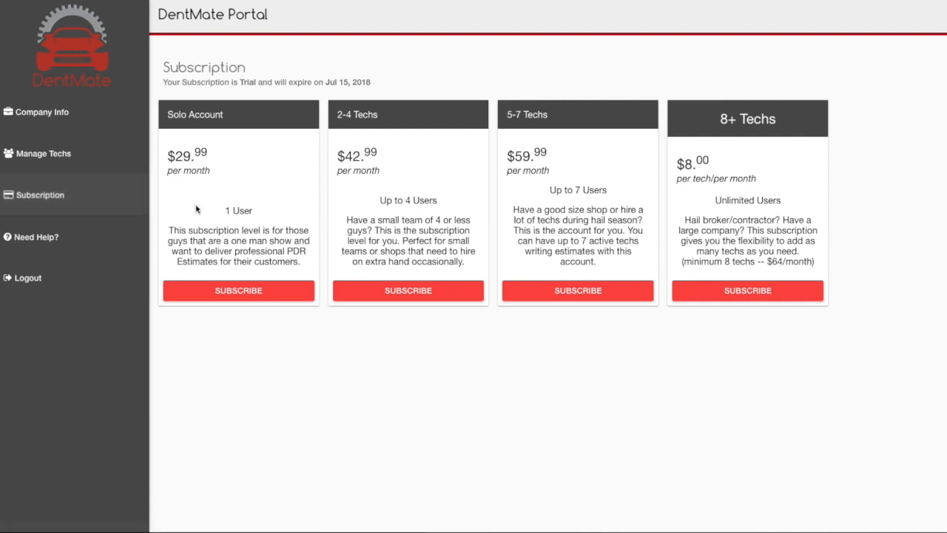
{"action": "mouse_move", "coordinate": [234, 283]}
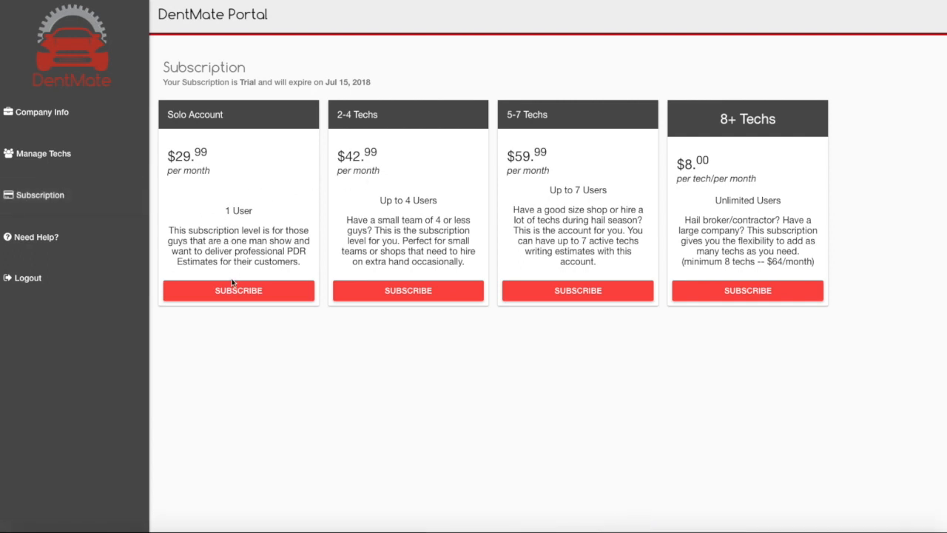
{"action": "left_click", "coordinate": [239, 290]}
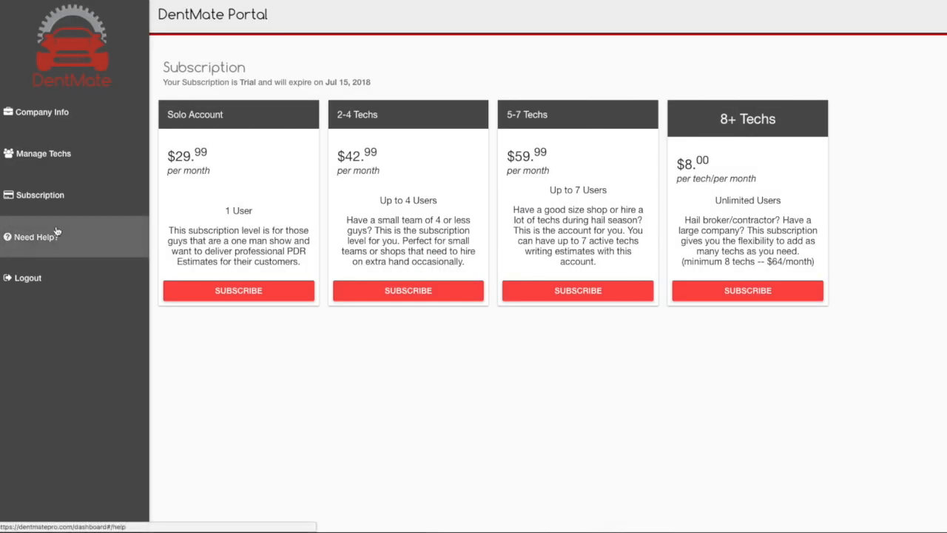
{"action": "mouse_move", "coordinate": [47, 248]}
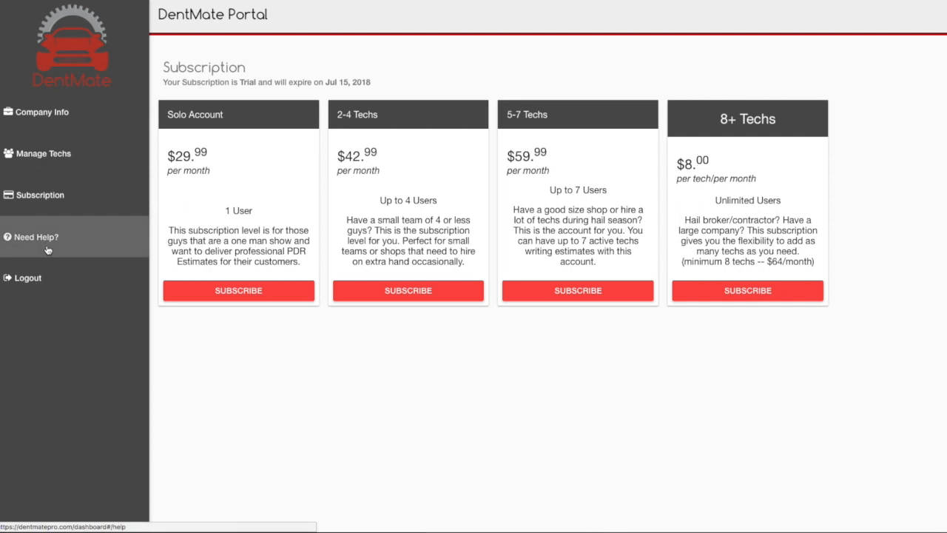
Step: View the Need Help? help desk form, then log out to the DentMate home page
{"action": "left_click", "coordinate": [36, 237]}
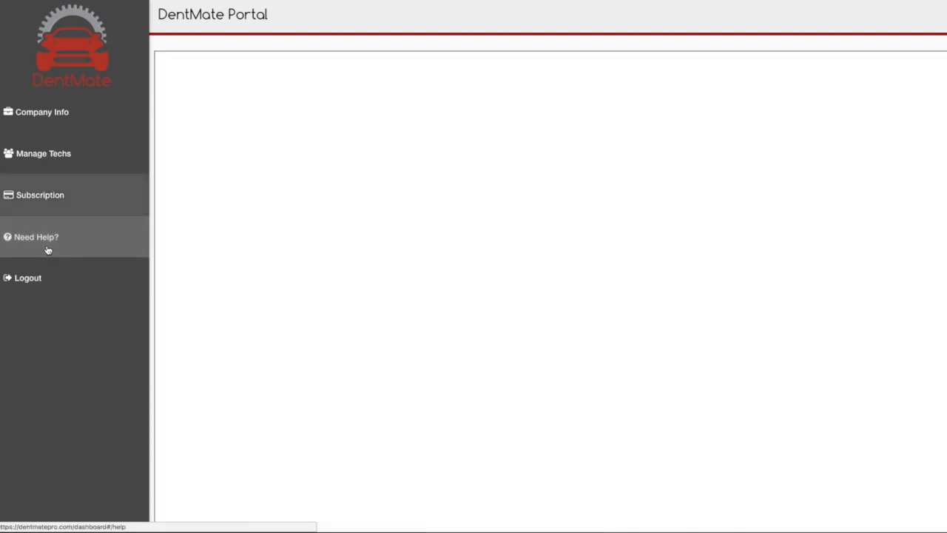
{"action": "left_click", "coordinate": [35, 237]}
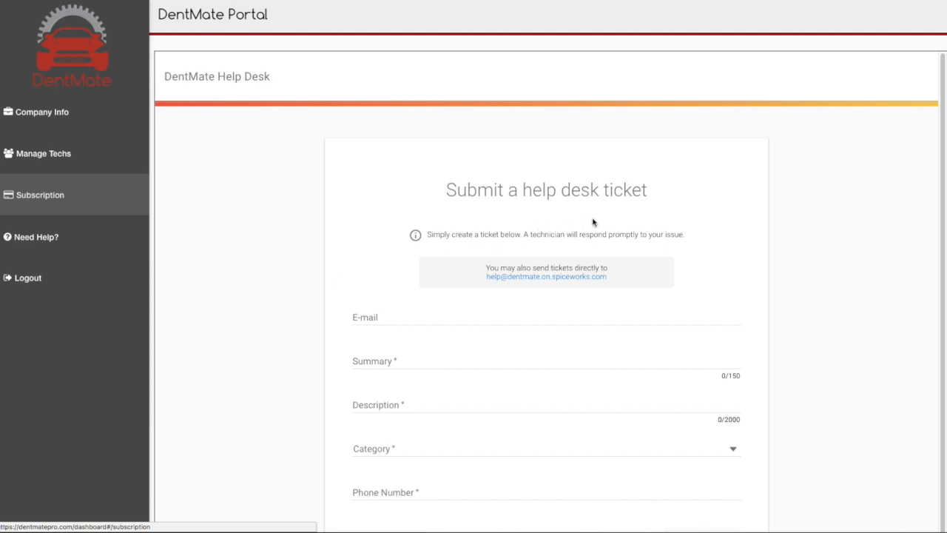
{"action": "mouse_move", "coordinate": [53, 281]}
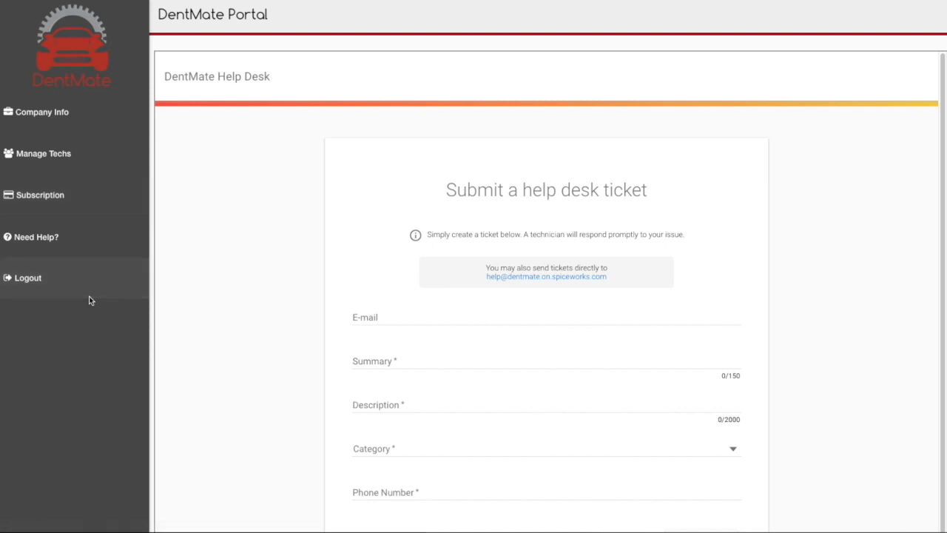
{"action": "left_click", "coordinate": [28, 279]}
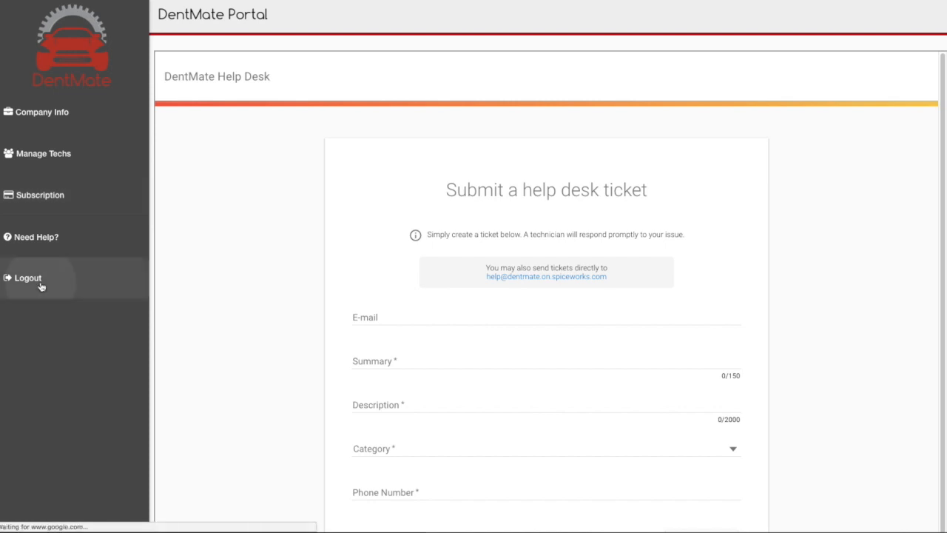
{"action": "left_click", "coordinate": [28, 278]}
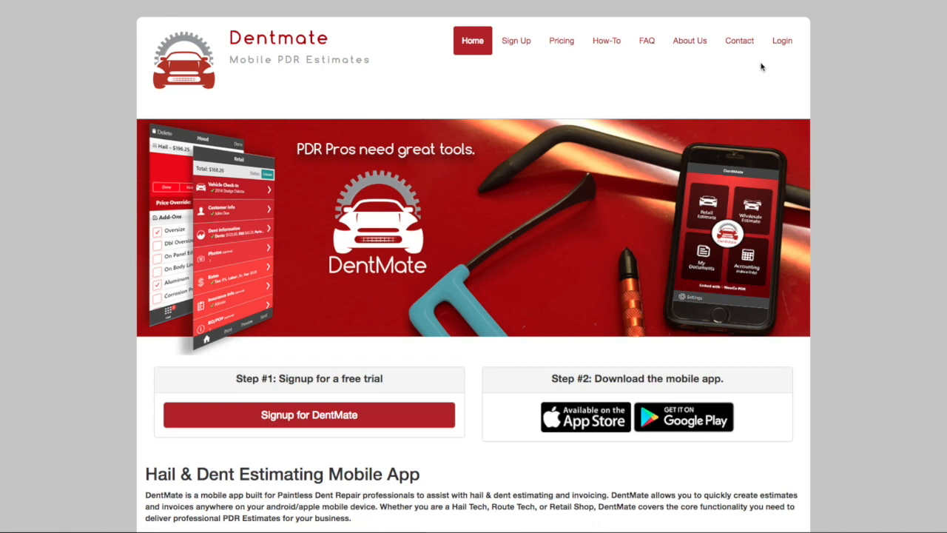
{"action": "left_click", "coordinate": [782, 41]}
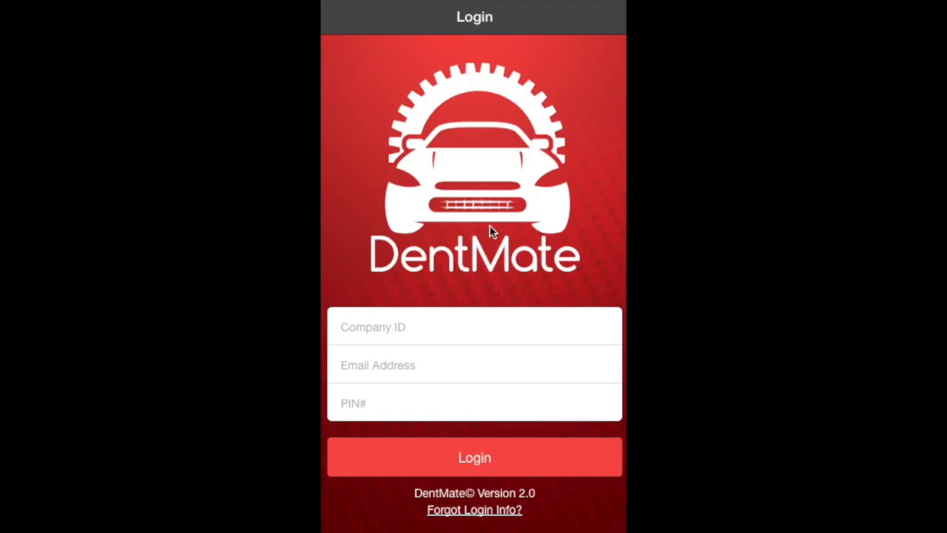
{"action": "mouse_move", "coordinate": [435, 287]}
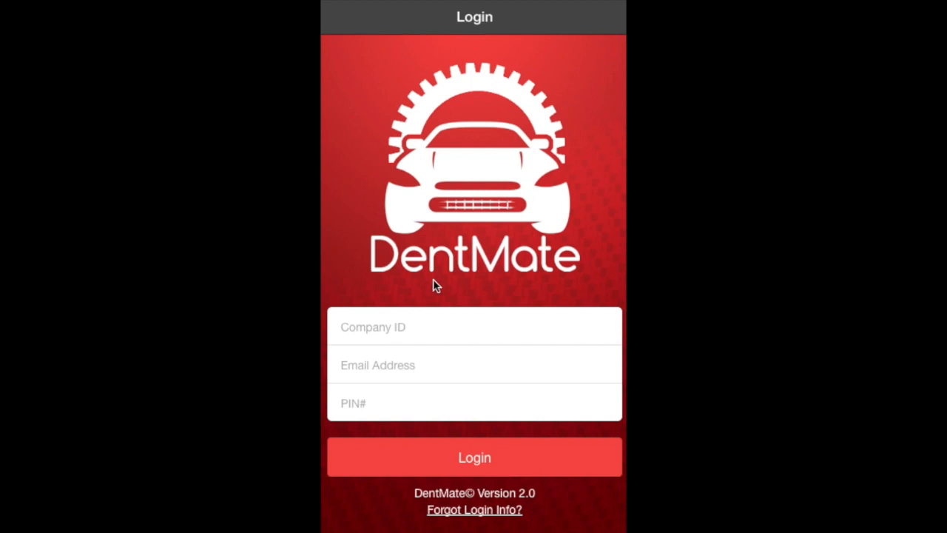
{"action": "mouse_move", "coordinate": [569, 283]}
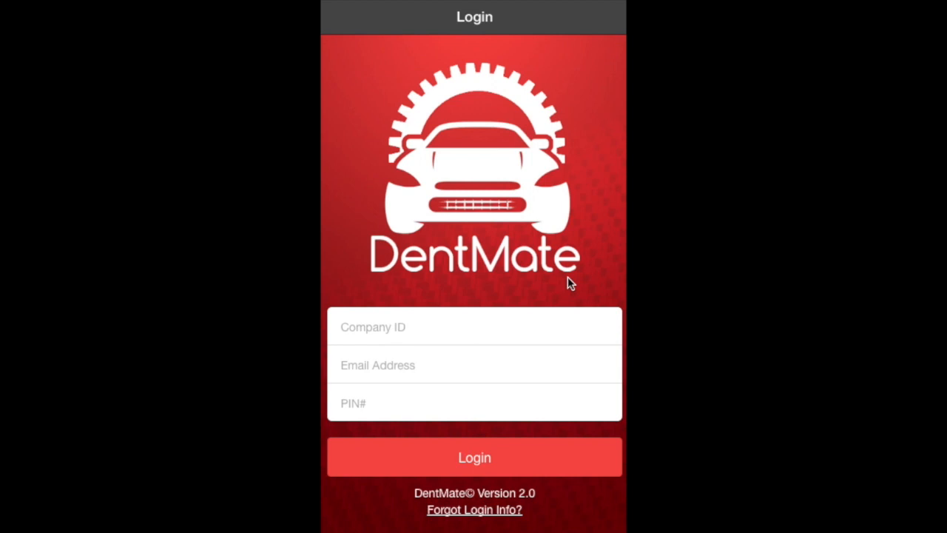
{"action": "mouse_move", "coordinate": [450, 278]}
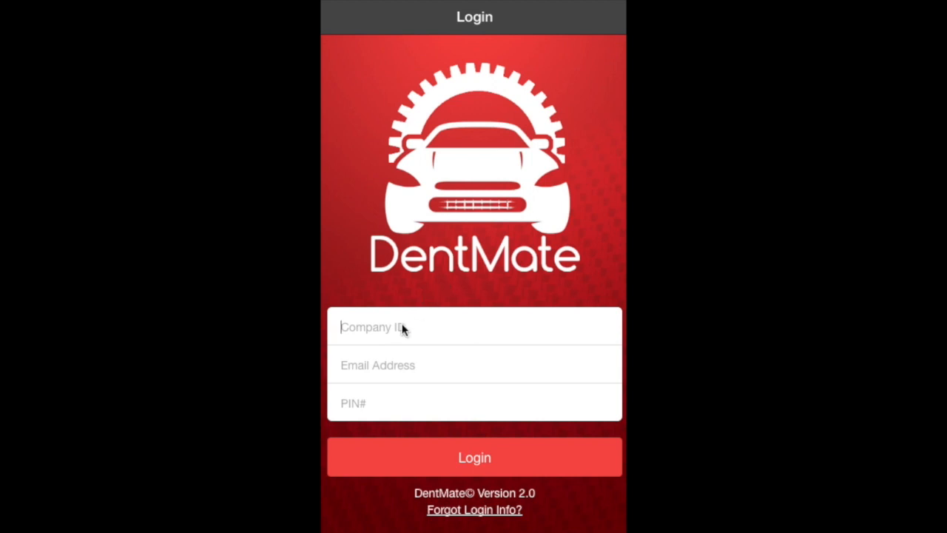
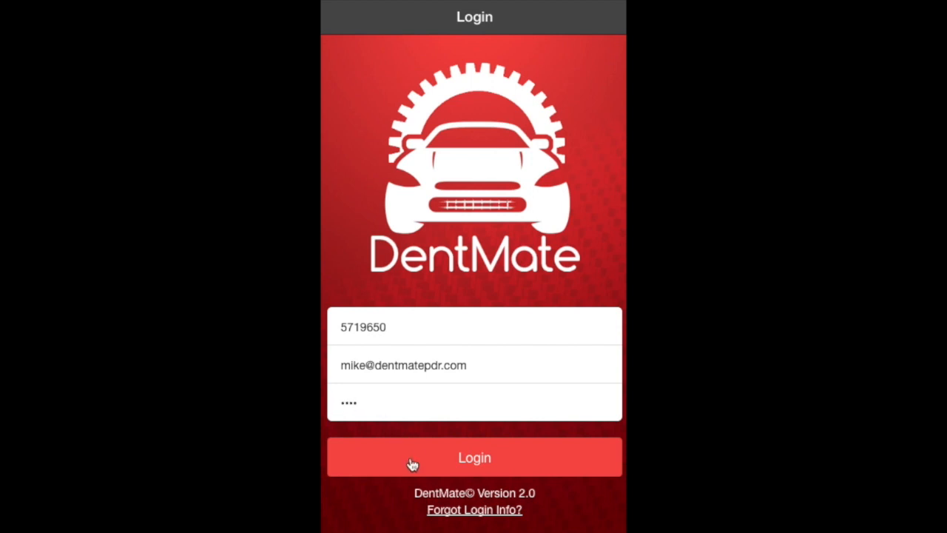
Step: Log in to the mobile app and reach the home menu linked to Gravy Dent Company
{"action": "left_click", "coordinate": [474, 457]}
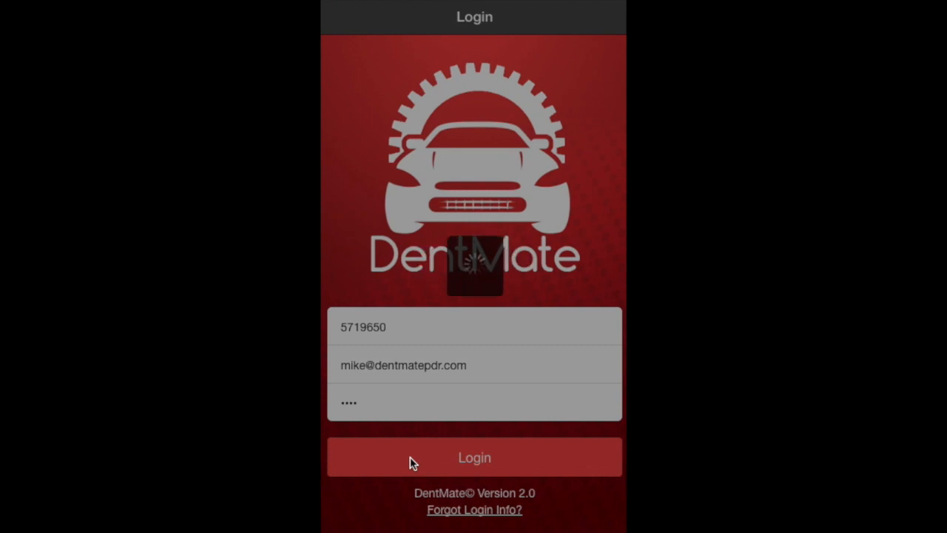
{"action": "left_click", "coordinate": [474, 456]}
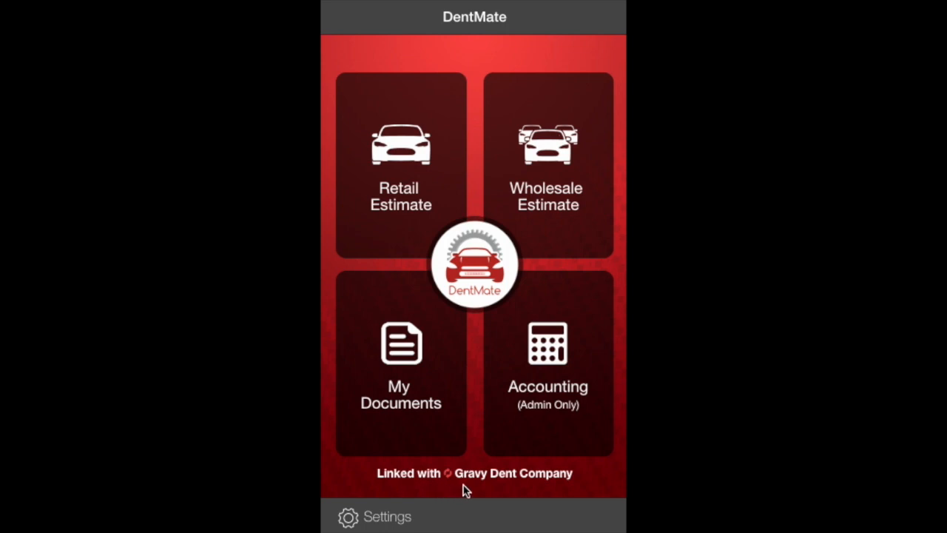